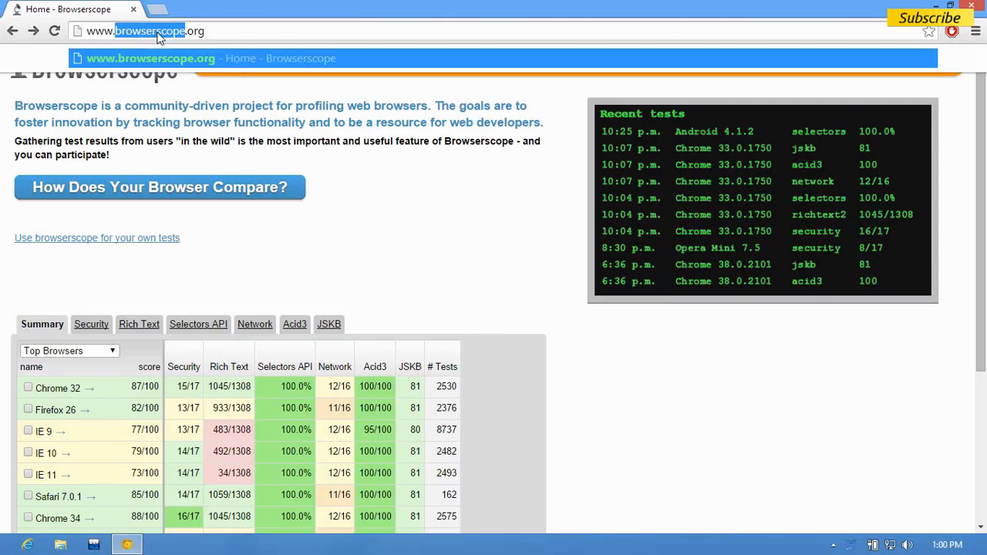
mouse_move(345, 200)
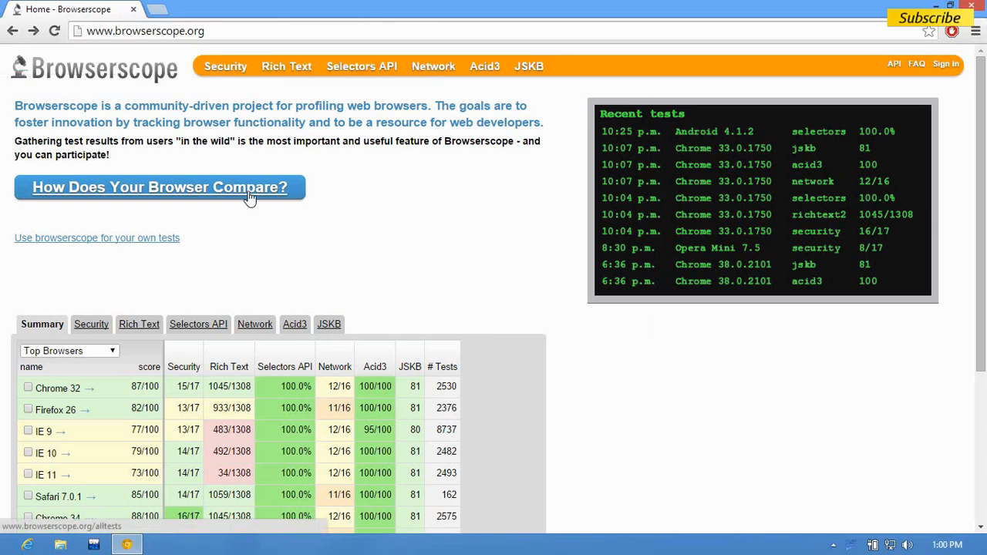
Open Browserscope's 'How Does Your Browser Compare?' page and run all tests with result sharing
left_click(160, 186)
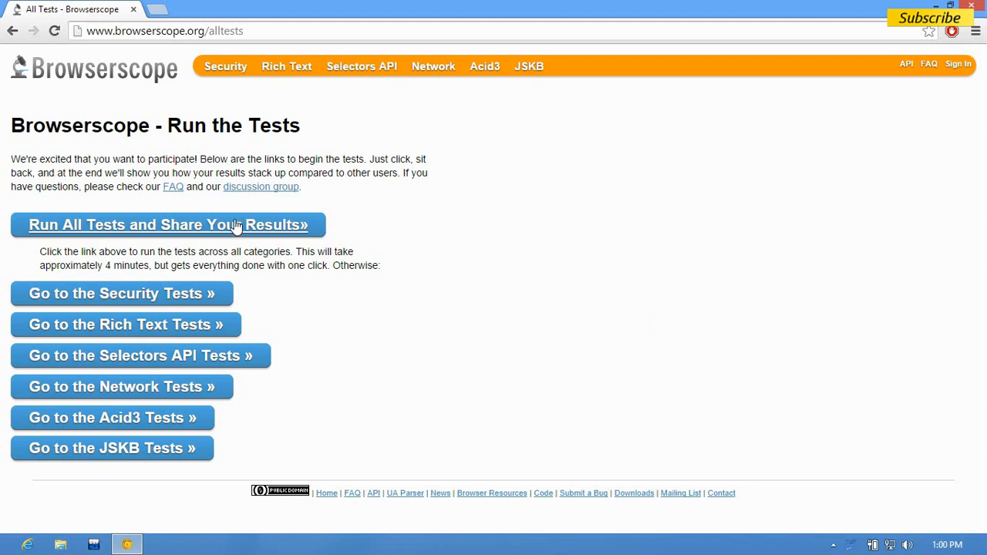
left_click(168, 224)
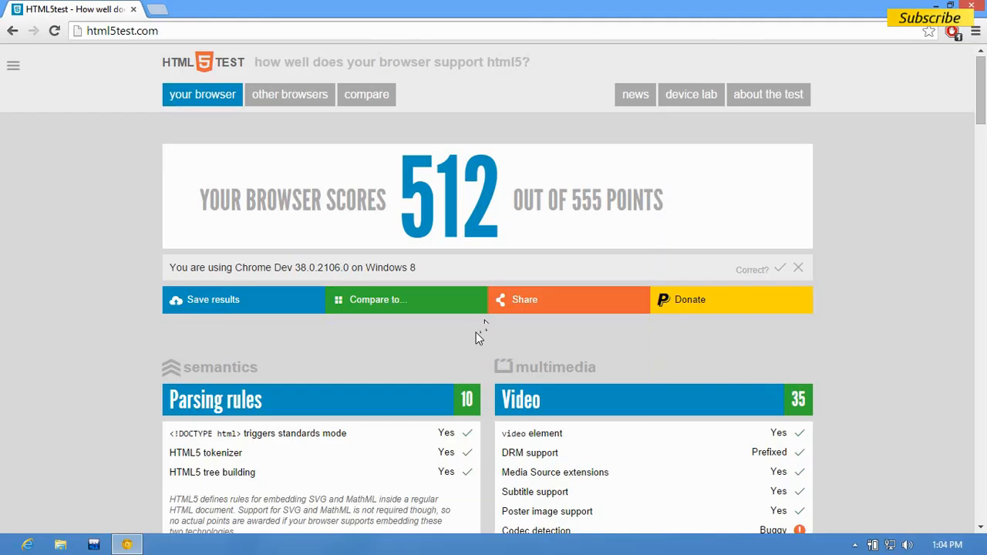
Review the 512/555 HTML5test score and scroll to the 2D and 3D Graphics results
left_click(122, 30)
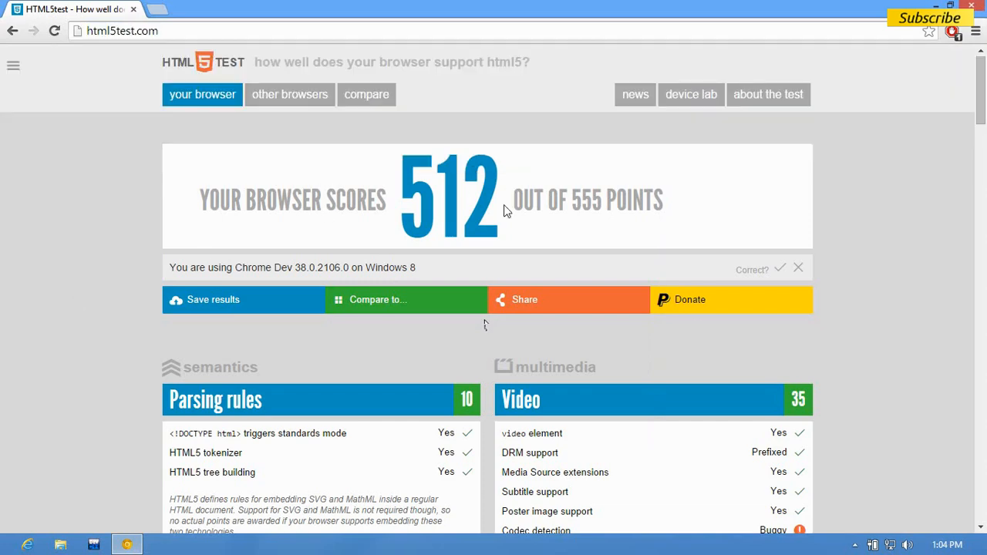
scroll("down", 3)
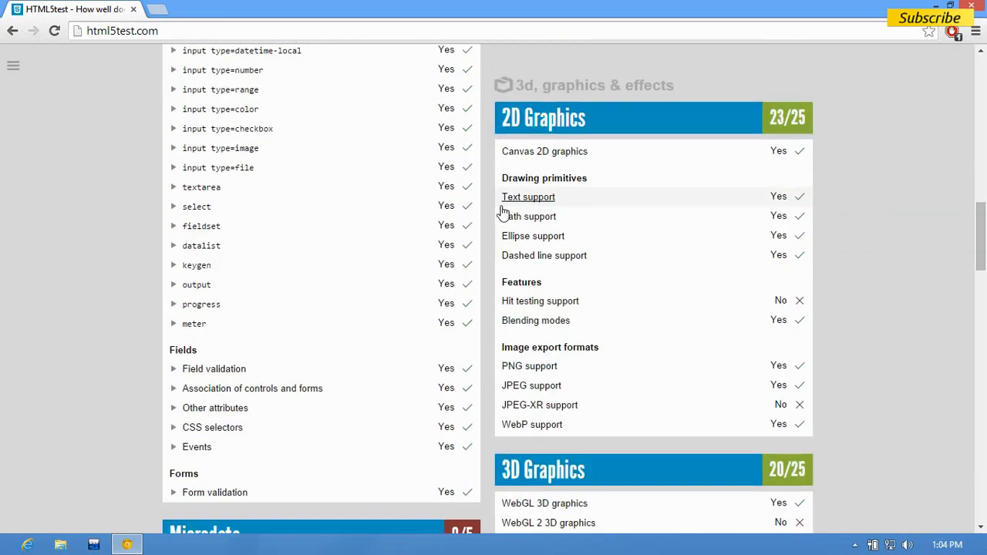
scroll("down", 3)
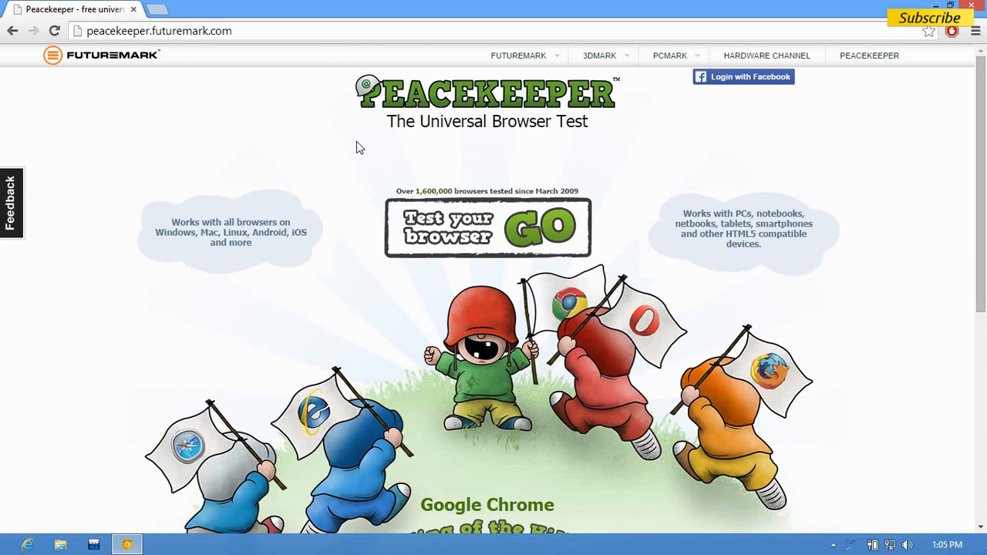
Launch Peacekeeper's 'Test your browser GO' universal browser test
left_click(488, 228)
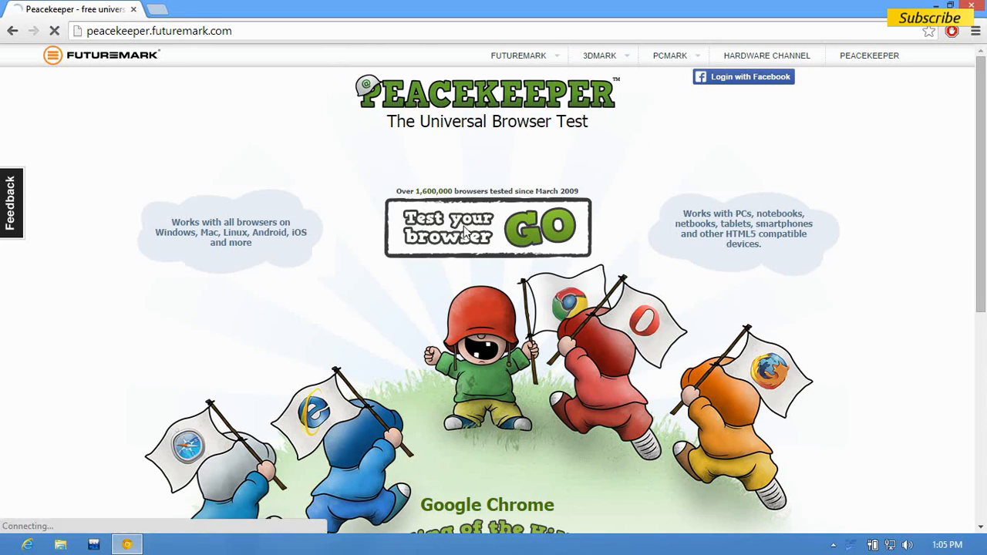